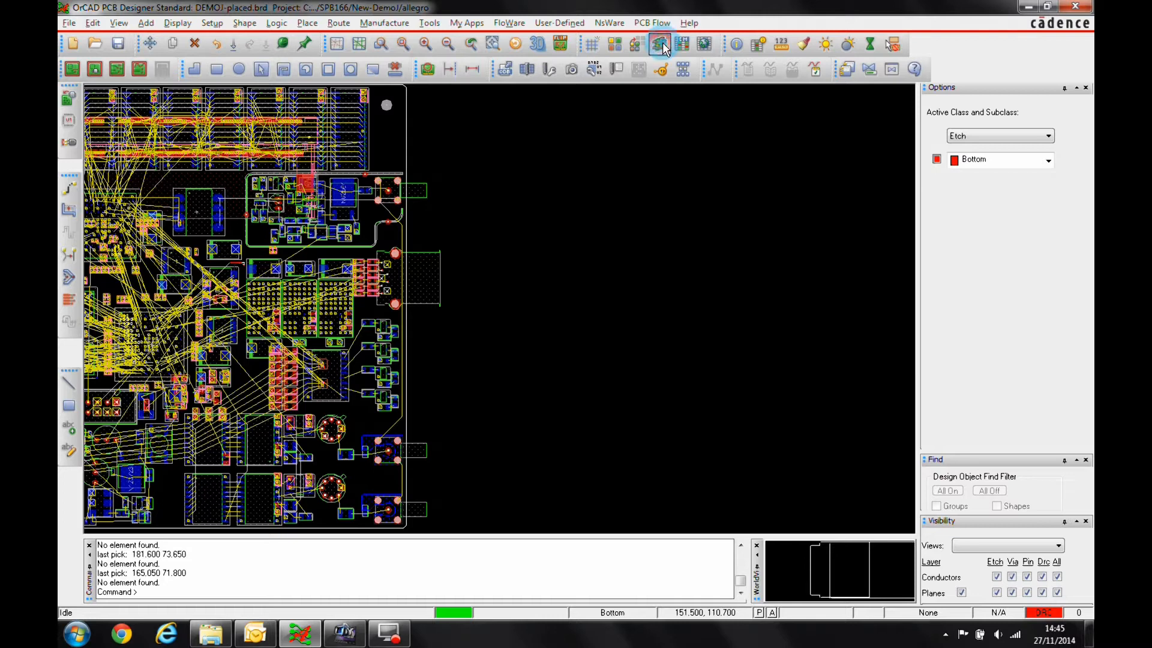
Review the via list in Constraint Manager, then bring up the Manufacture menu
{"action": "left_click", "coordinate": [659, 45]}
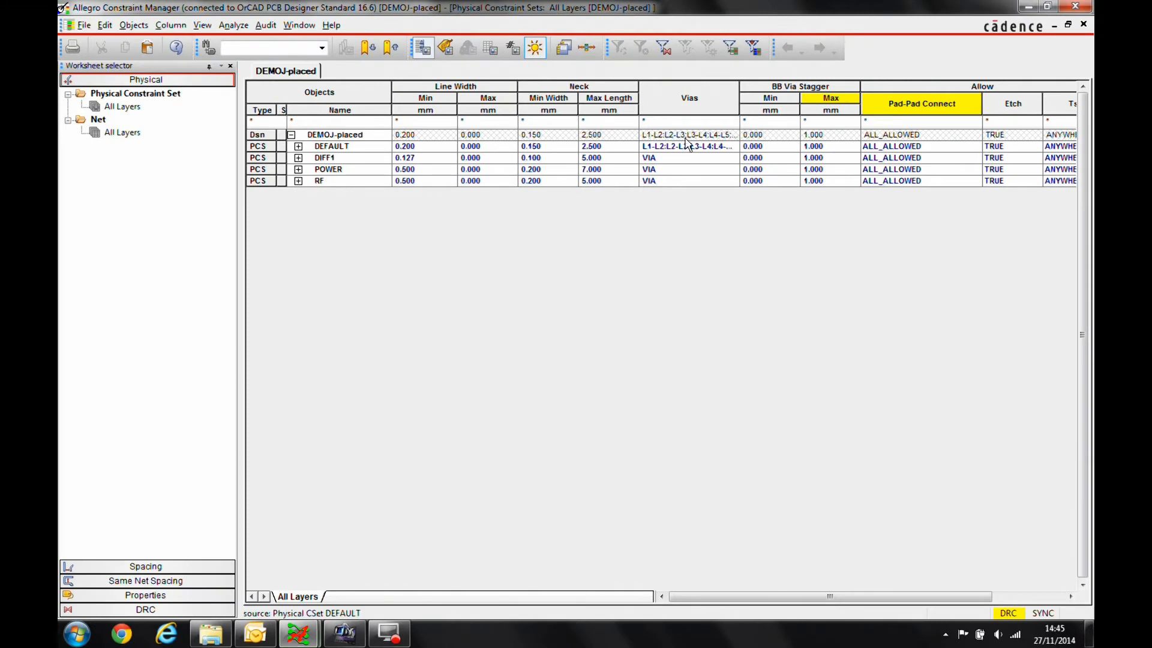
{"action": "left_click", "coordinate": [687, 135]}
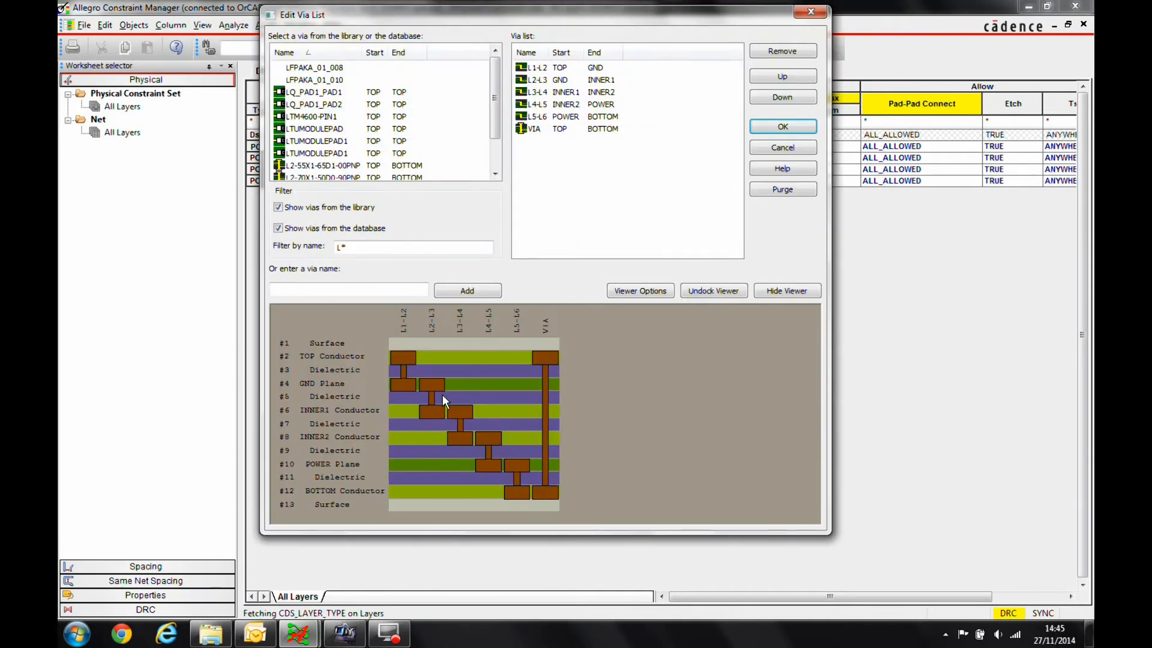
{"action": "left_click", "coordinate": [781, 126]}
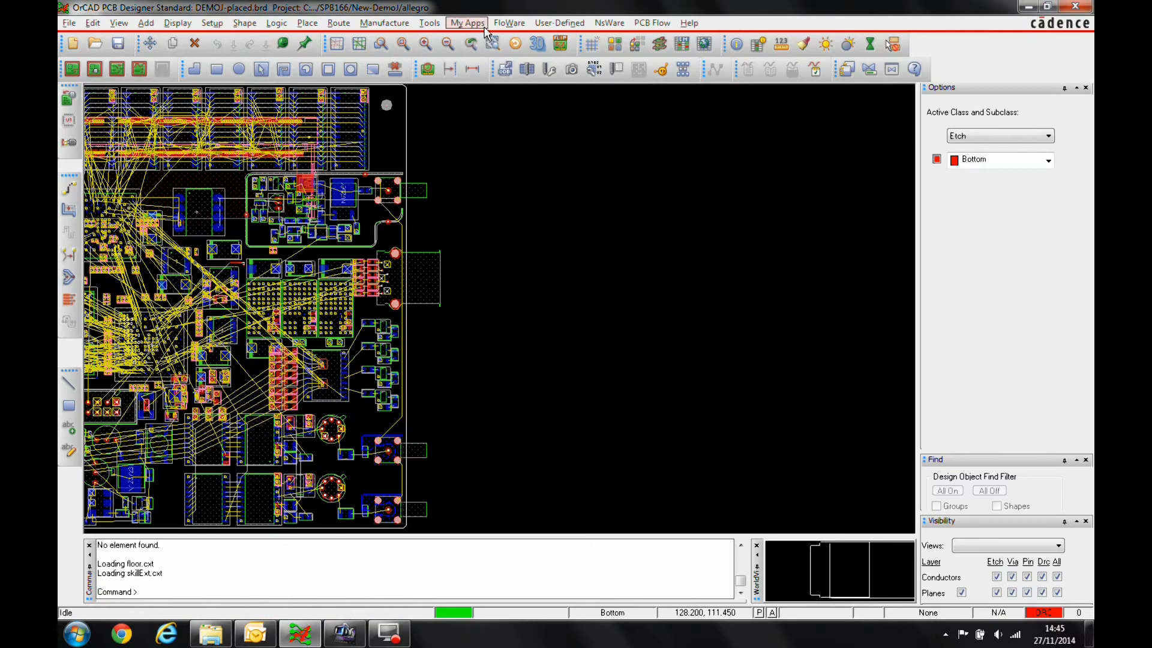
{"action": "mouse_move", "coordinate": [384, 22]}
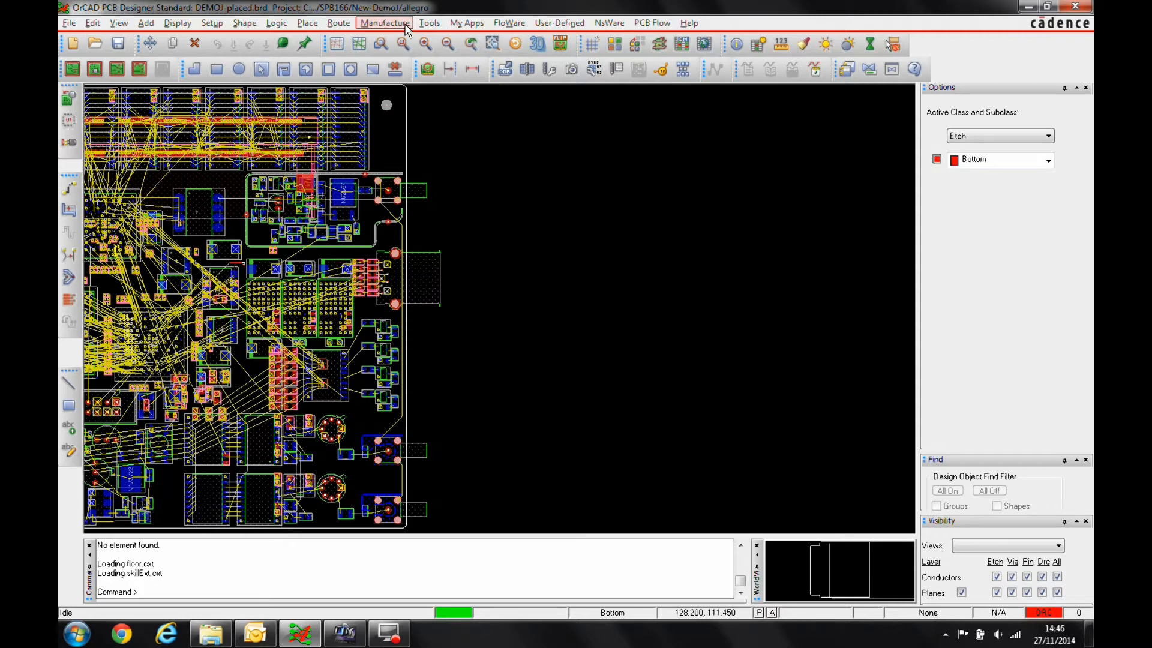
{"action": "left_click", "coordinate": [384, 21]}
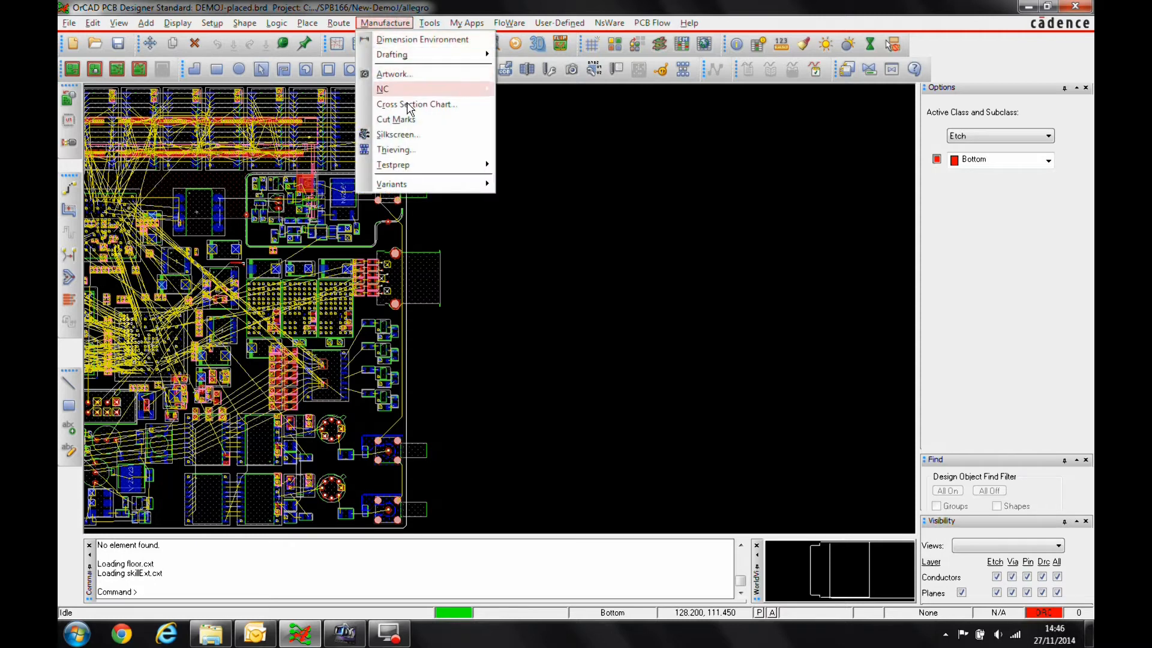
Place a cross section chart with stacked vias, layer names, types, materials and thicknesses
{"action": "left_click", "coordinate": [416, 104]}
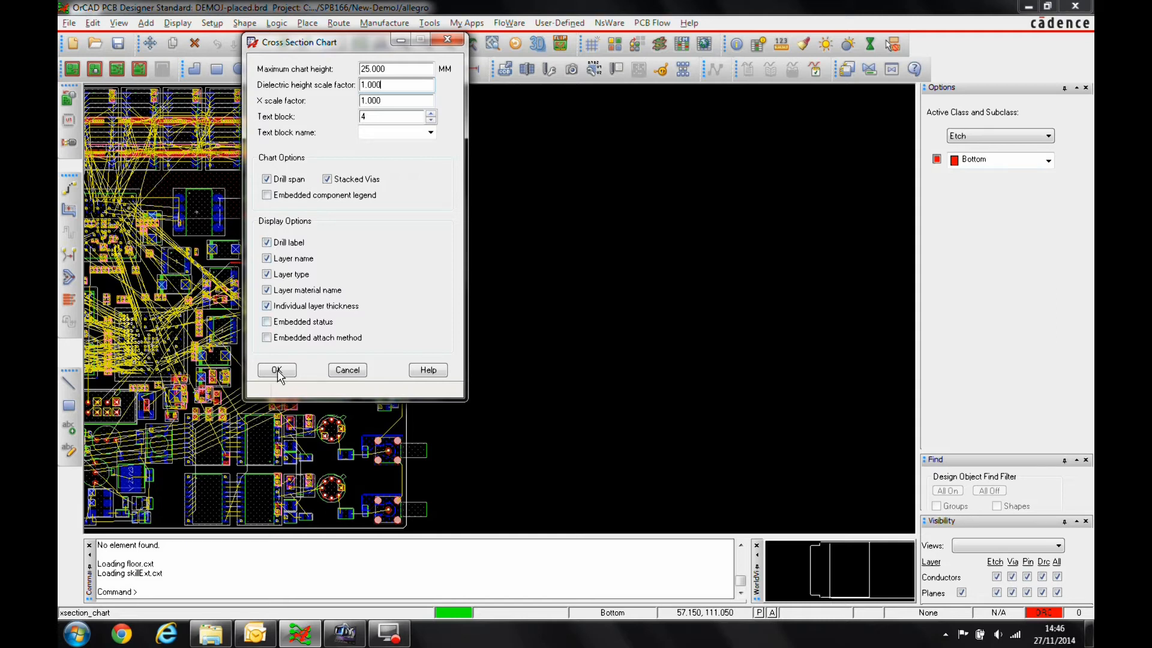
{"action": "mouse_move", "coordinate": [297, 387]}
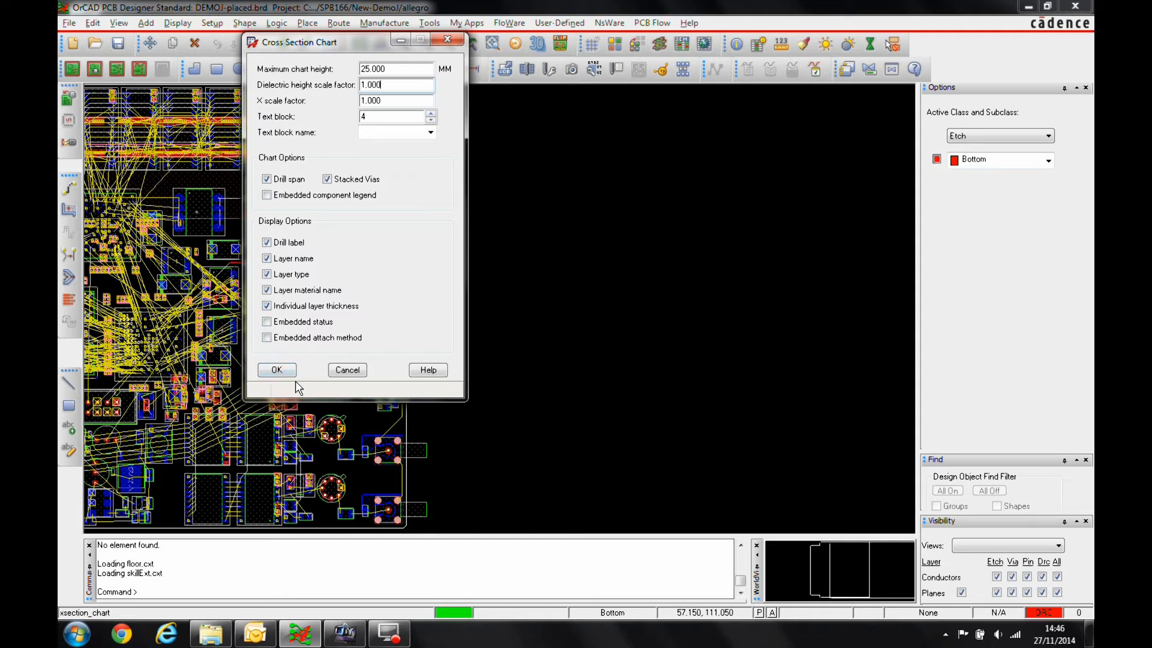
{"action": "left_click", "coordinate": [276, 370]}
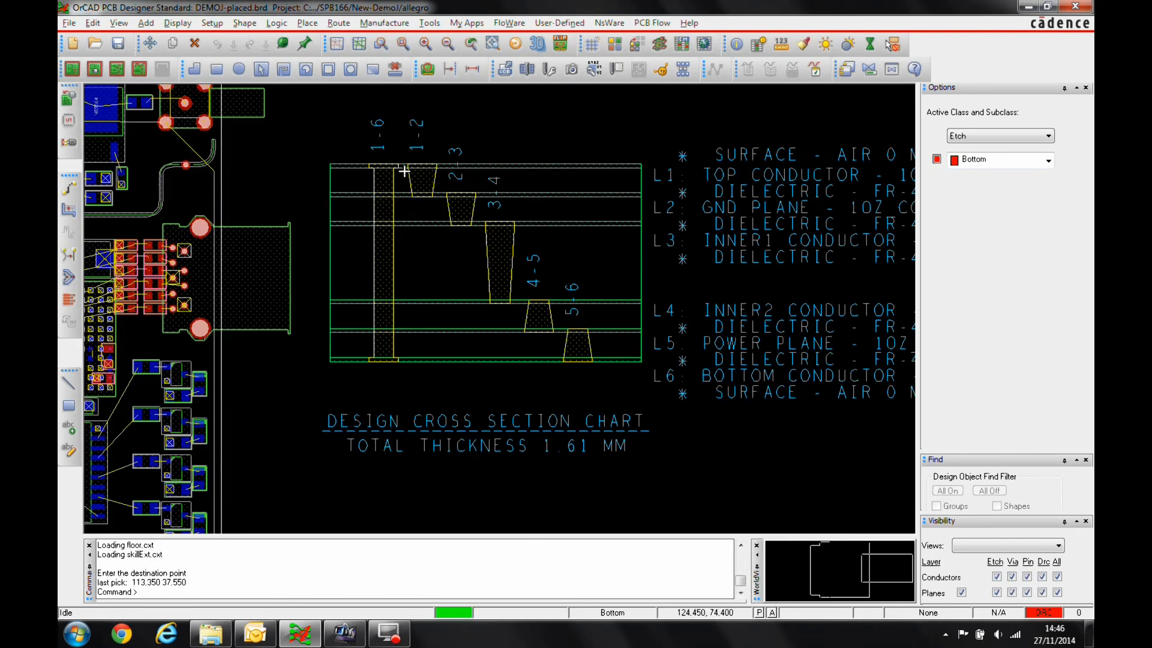
{"action": "mouse_move", "coordinate": [586, 227]}
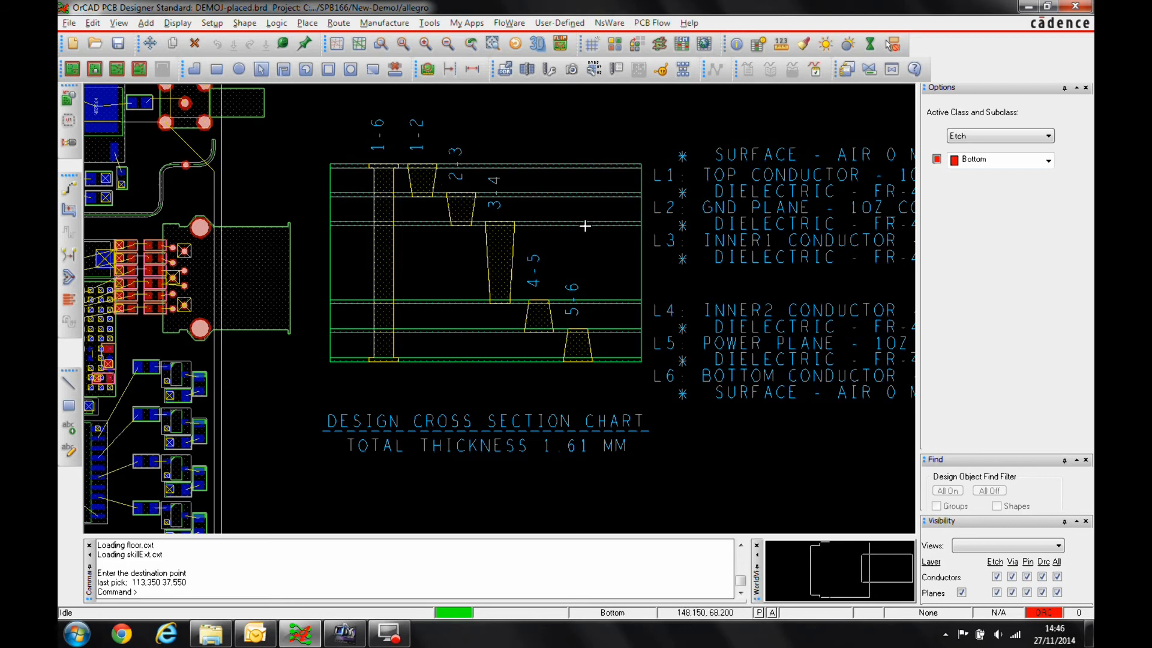
{"action": "mouse_move", "coordinate": [778, 429]}
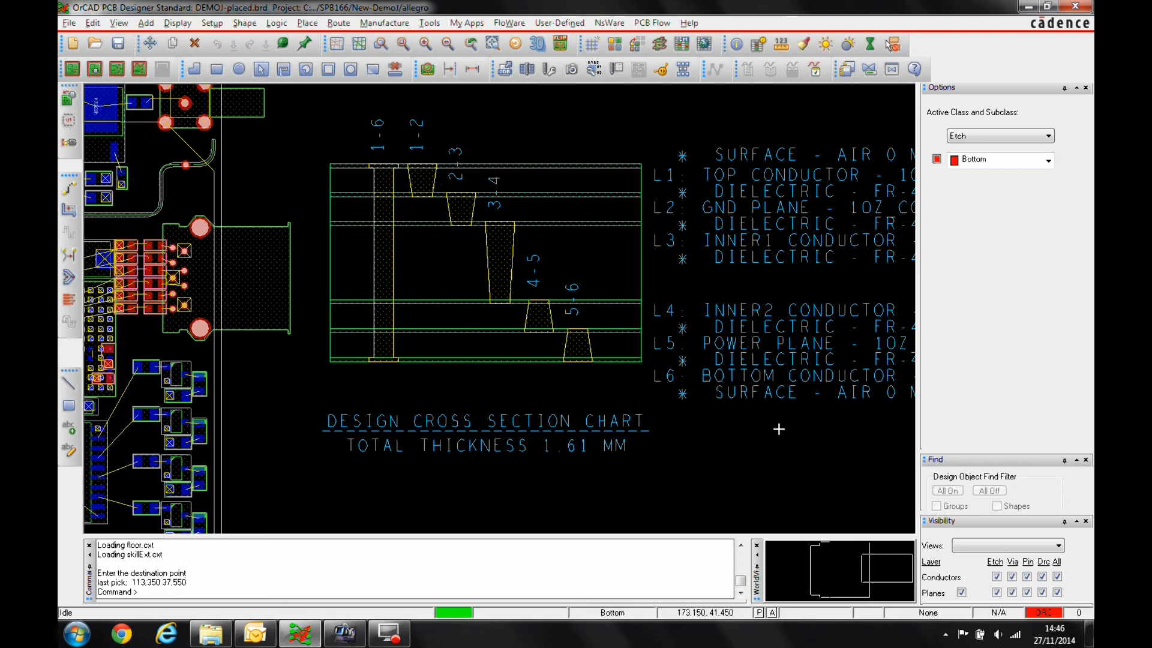